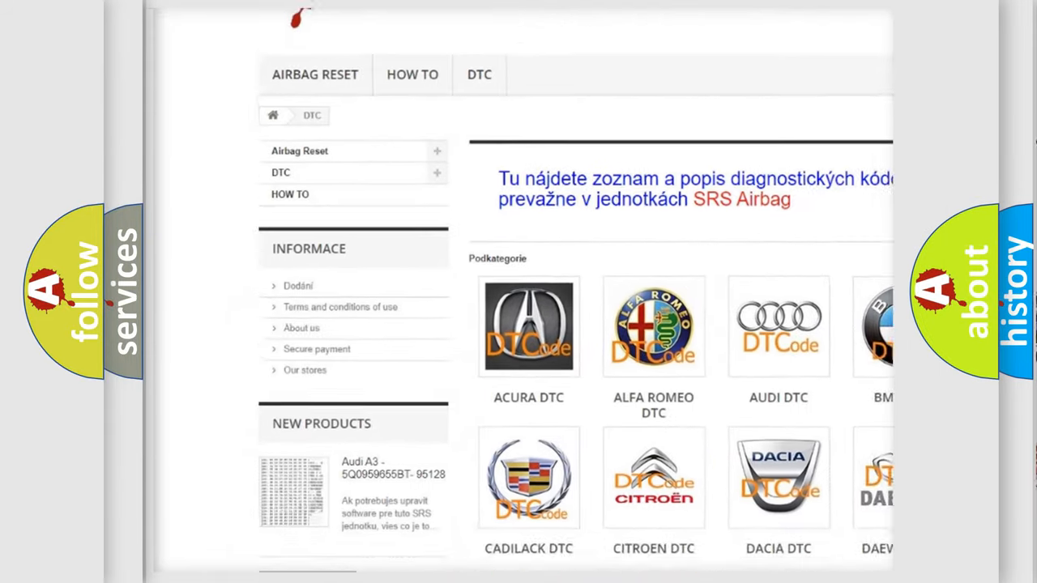
scroll(down, 3)
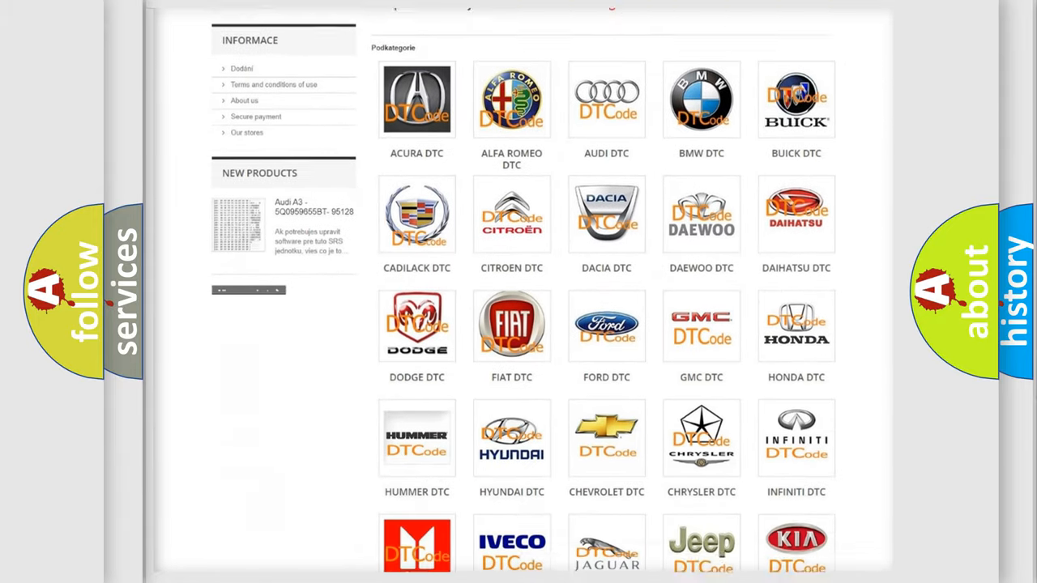
scroll(down, 3)
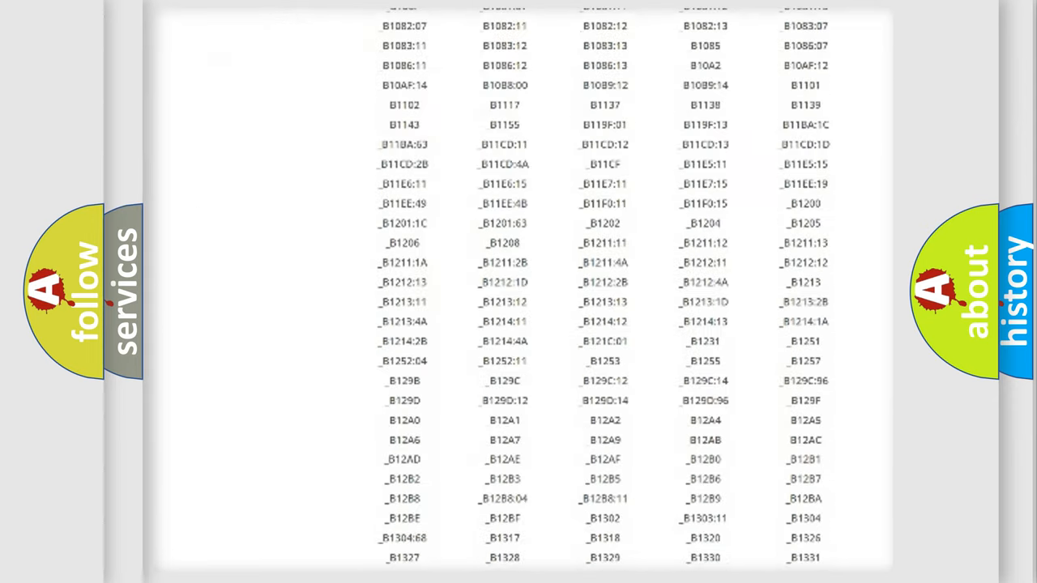
scroll(down, 3)
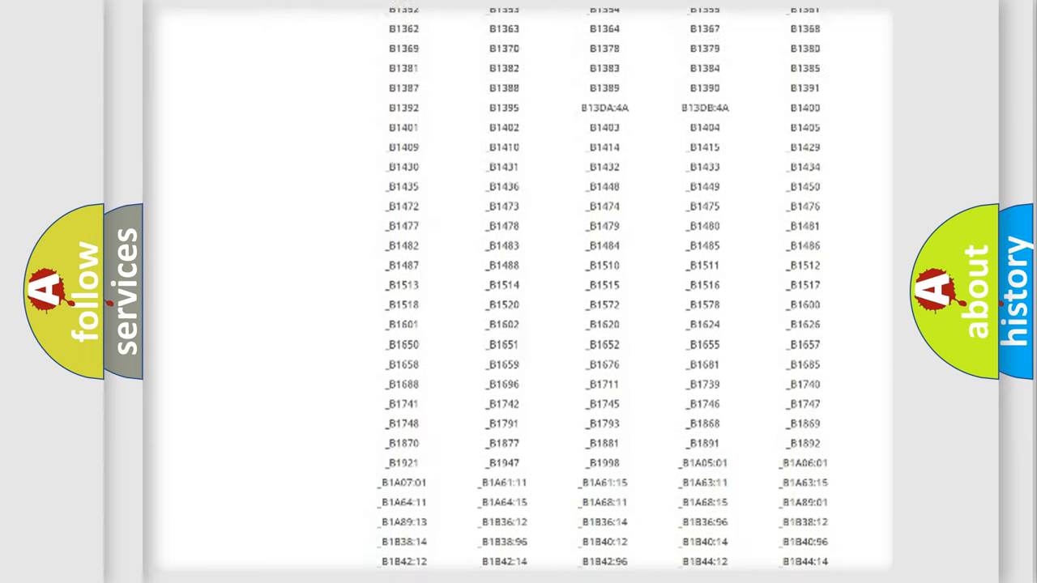